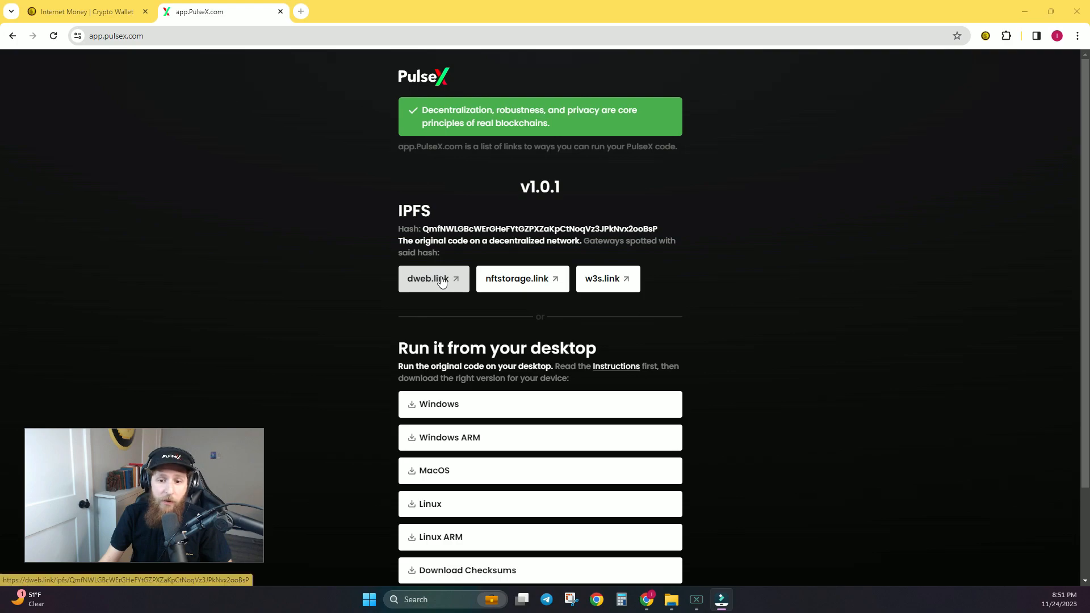
pyautogui.moveTo(605, 279)
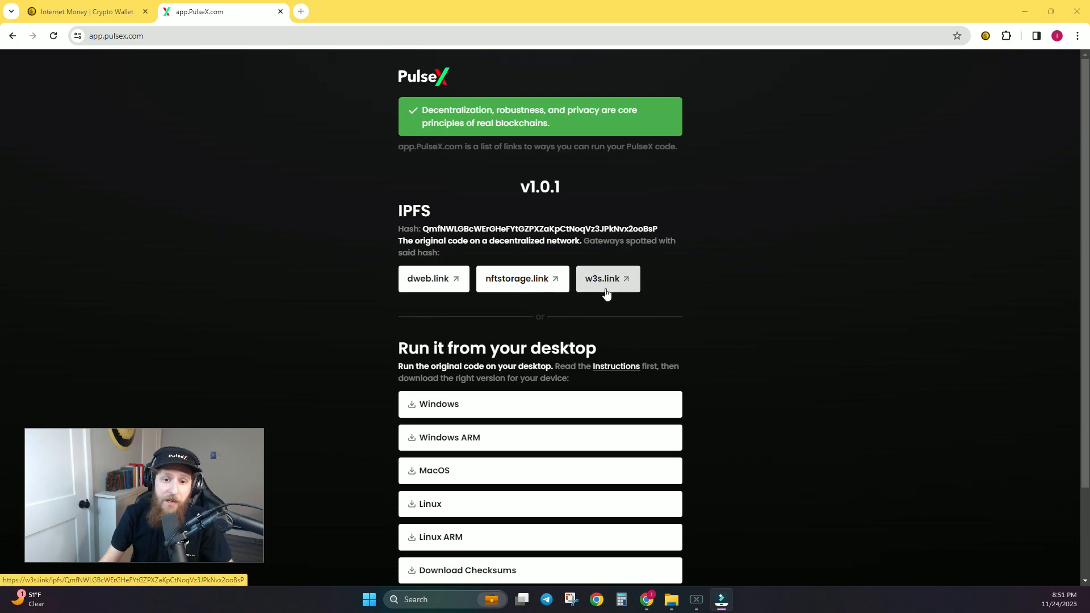
pyautogui.moveTo(517, 478)
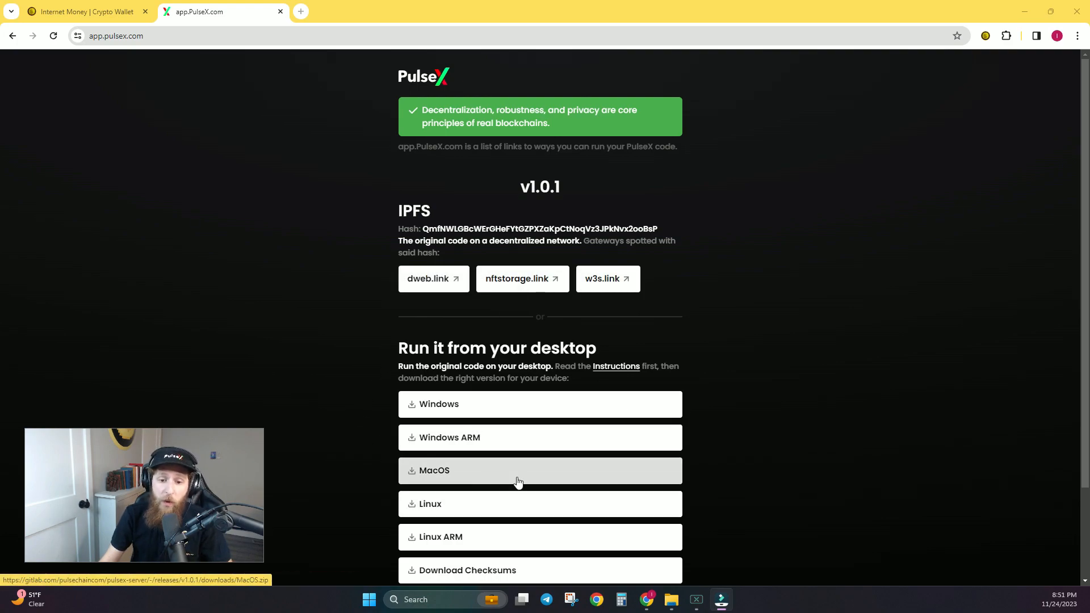
pyautogui.moveTo(524, 445)
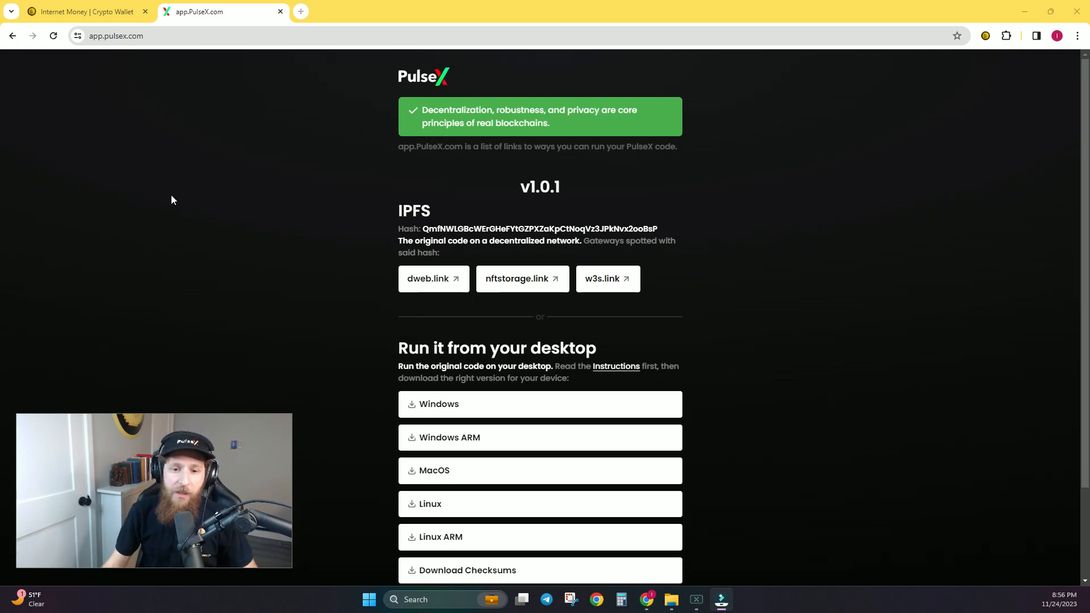
pyautogui.moveTo(428, 278)
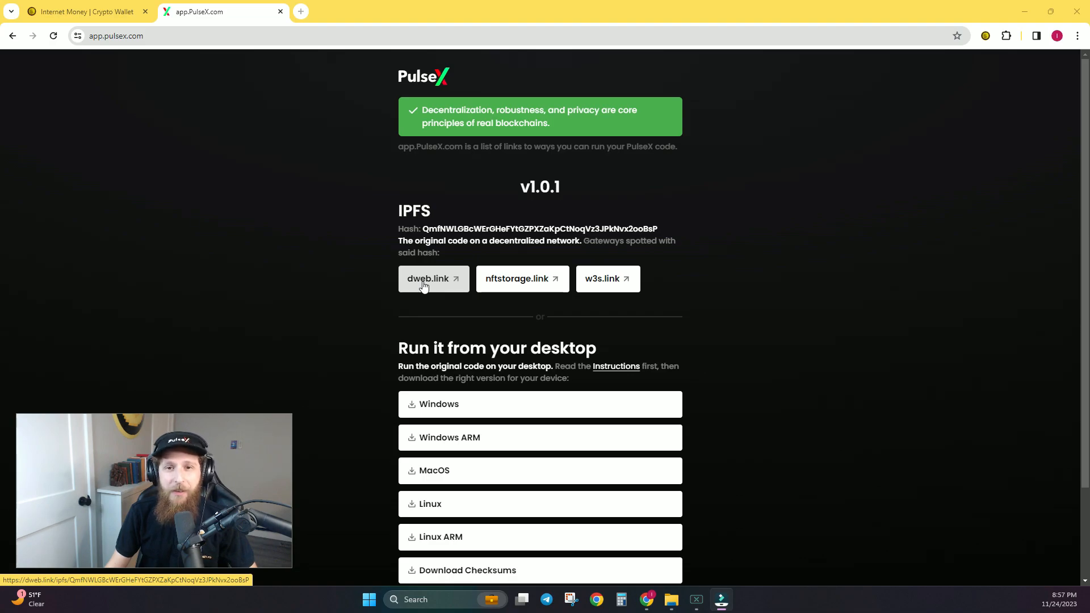
# Load the PulseX PLS to PLSX swap page through the dweb.link IPFS gateway.
pyautogui.click(428, 278)
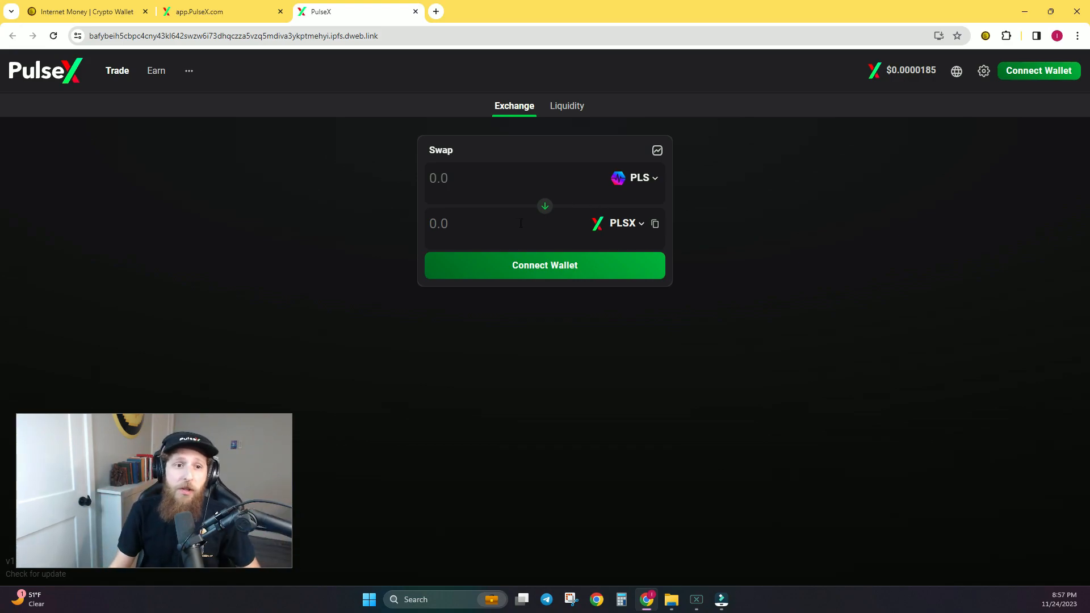
pyautogui.click(117, 70)
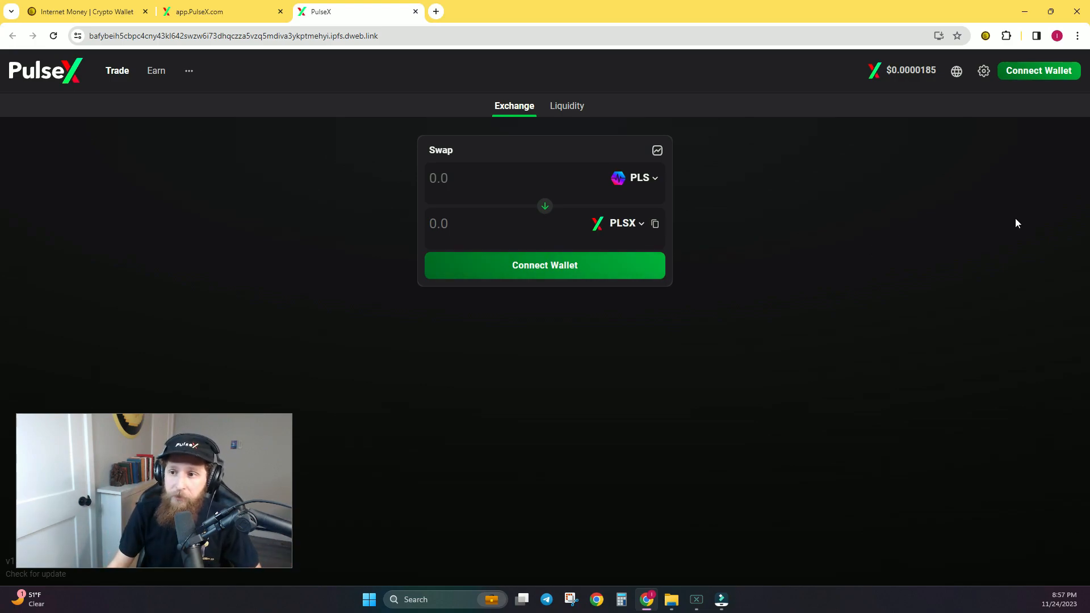
pyautogui.moveTo(1038, 70)
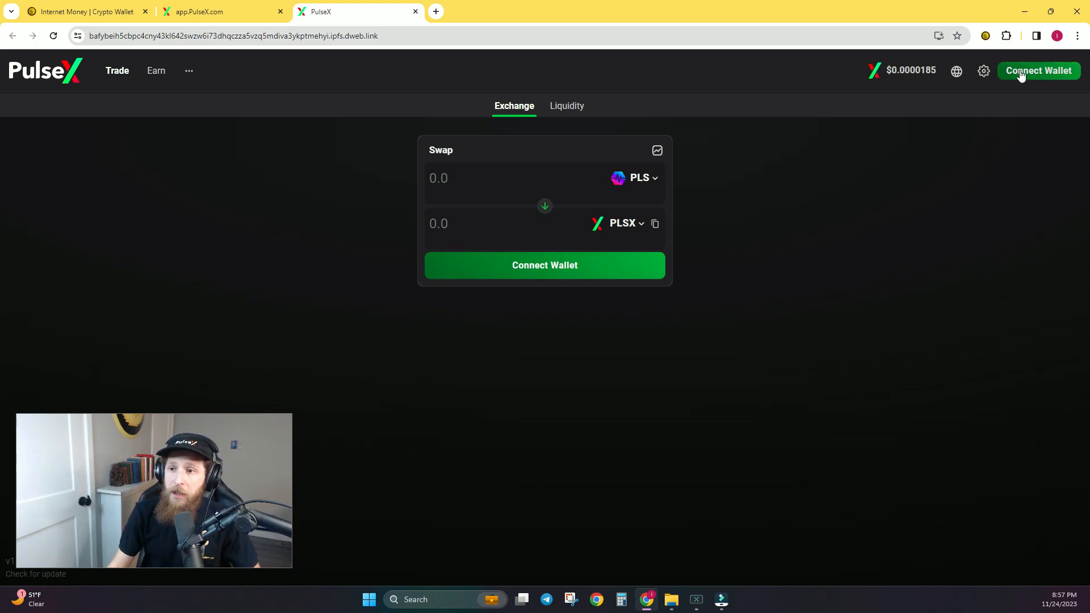
# Start a WalletConnect connection and show the full list of supported wallets.
pyautogui.click(1038, 70)
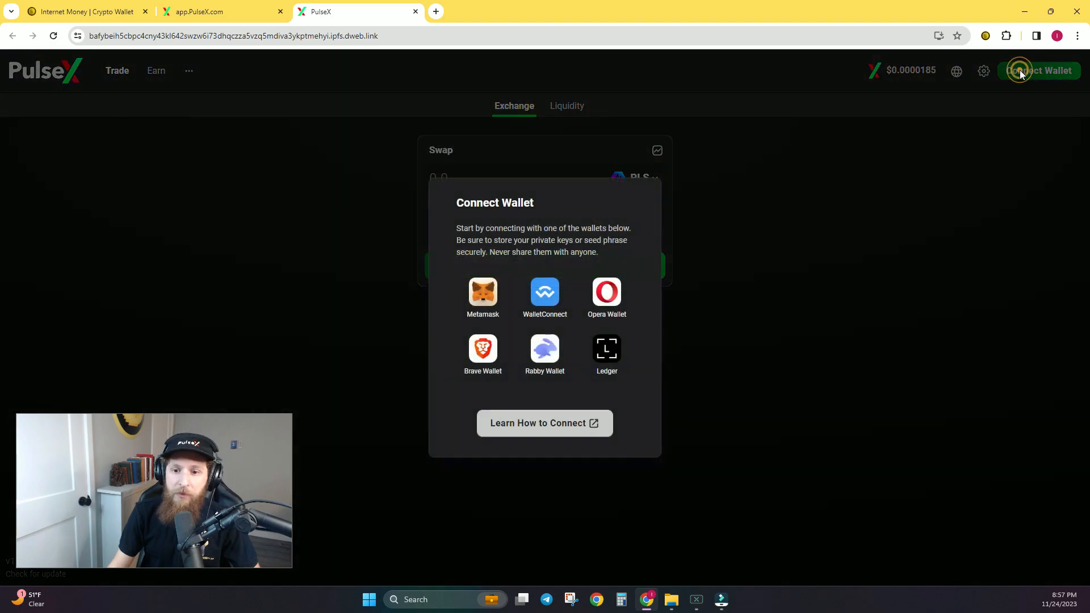
pyautogui.click(544, 293)
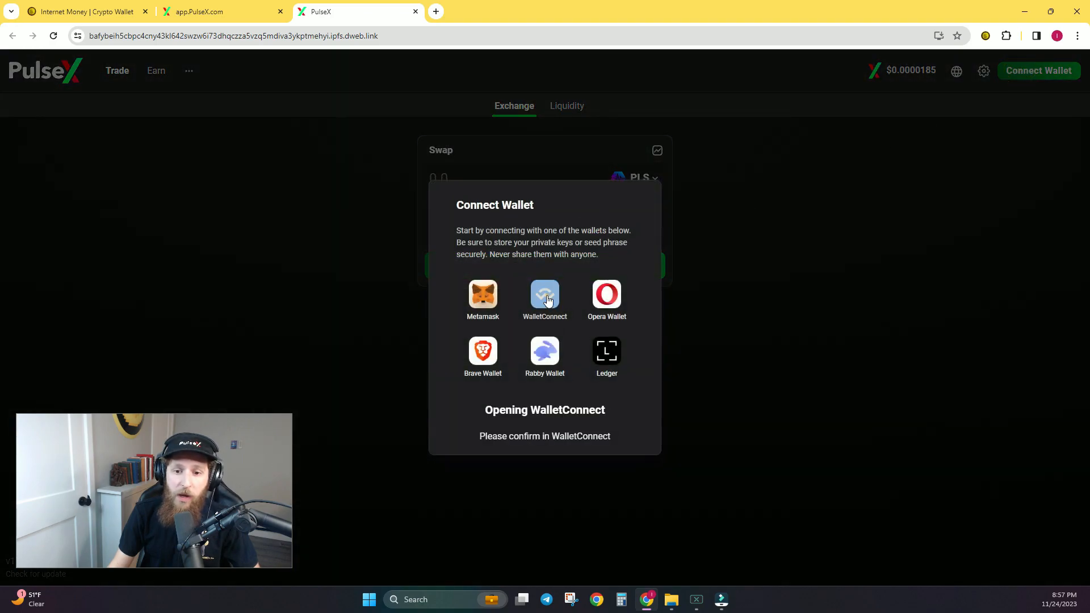
pyautogui.click(543, 296)
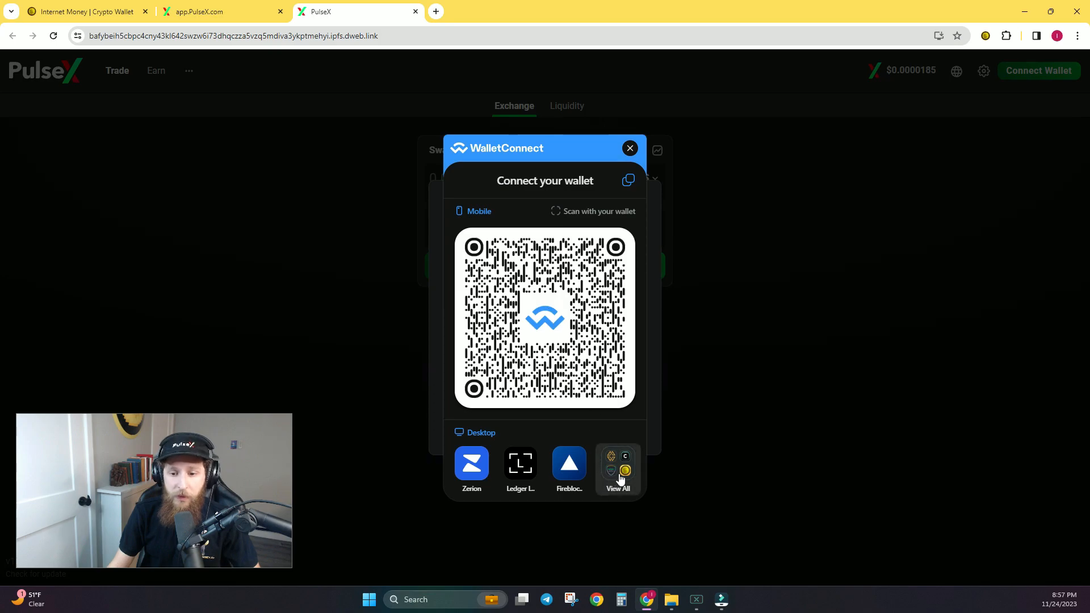
pyautogui.click(617, 465)
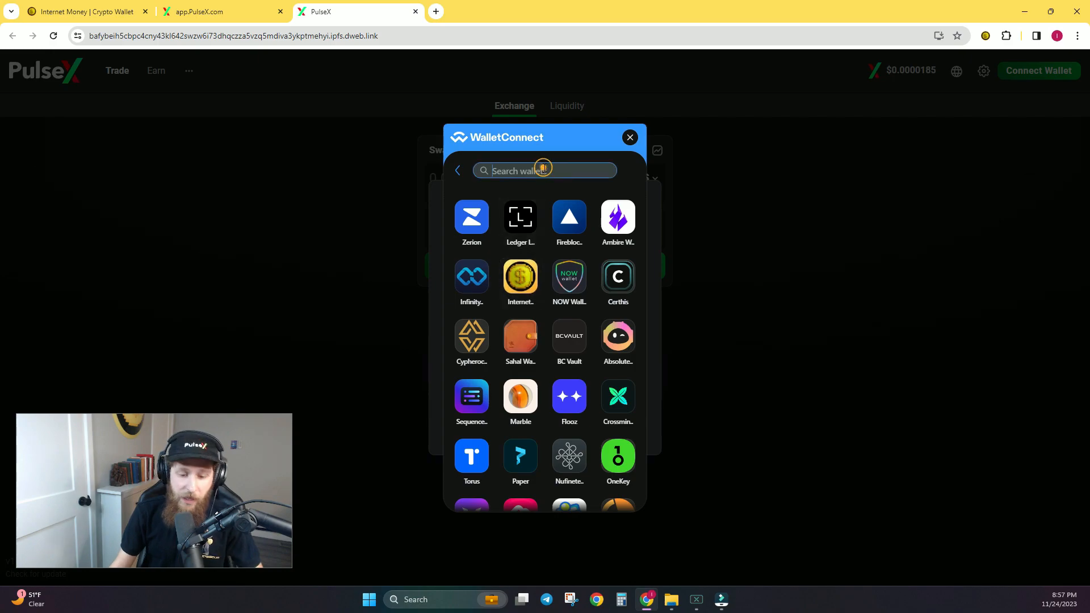
# Find Internet Money by searching 'internet' and approve the connection for Account 1.
pyautogui.write('internet')
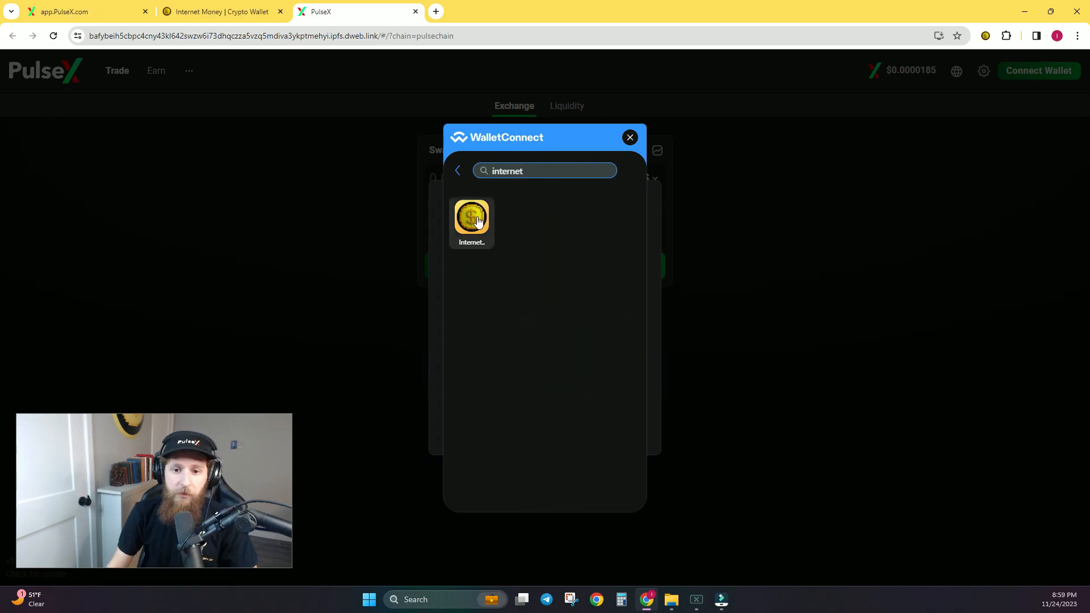
pyautogui.click(471, 218)
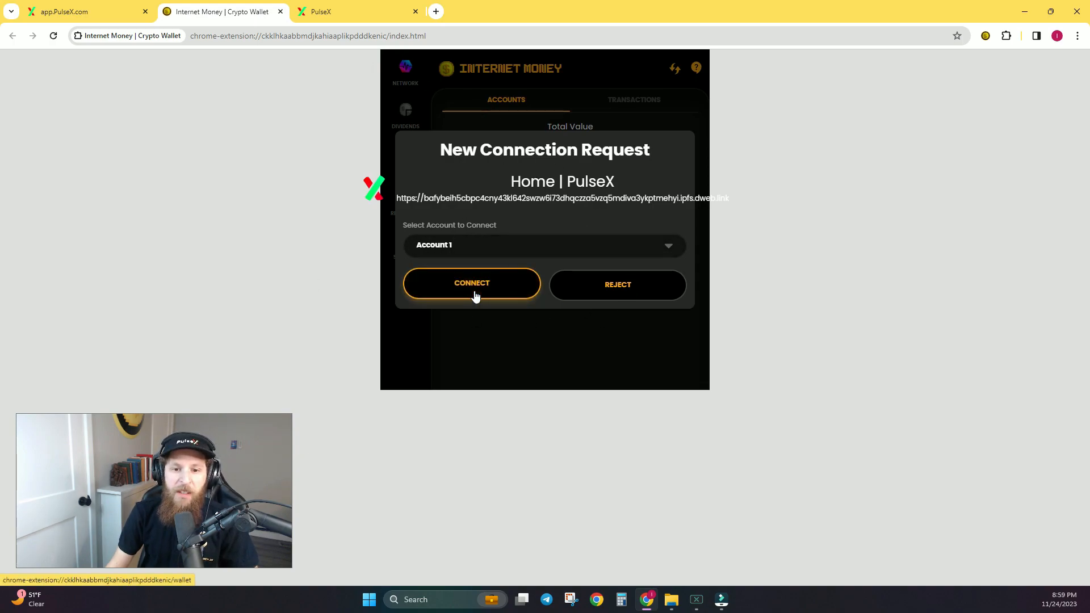
pyautogui.click(471, 284)
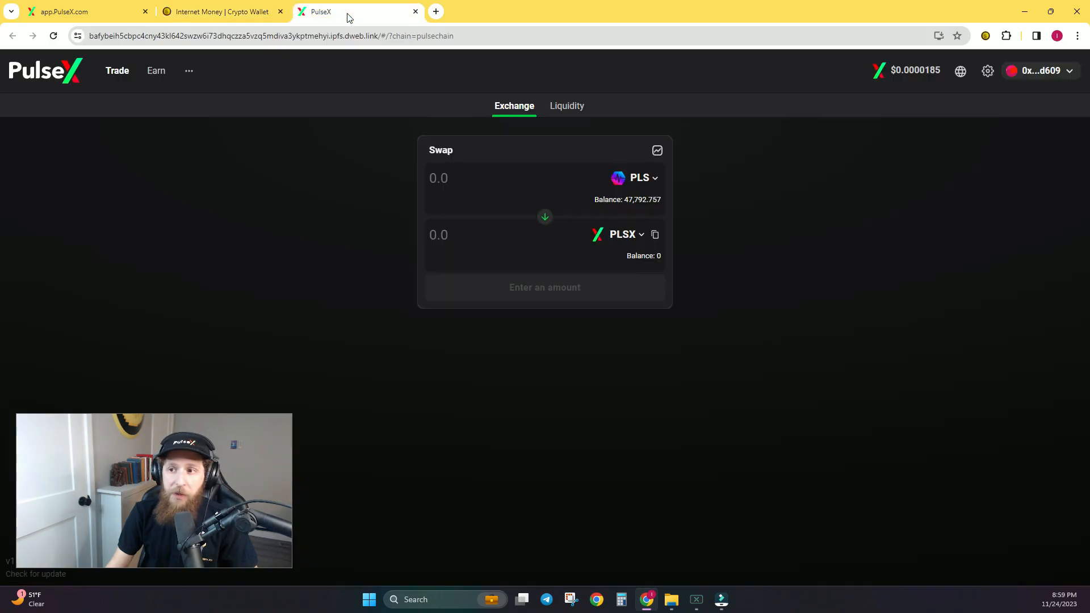
# Review the connected account options, then look at the Internet Money wallet.
pyautogui.click(1039, 70)
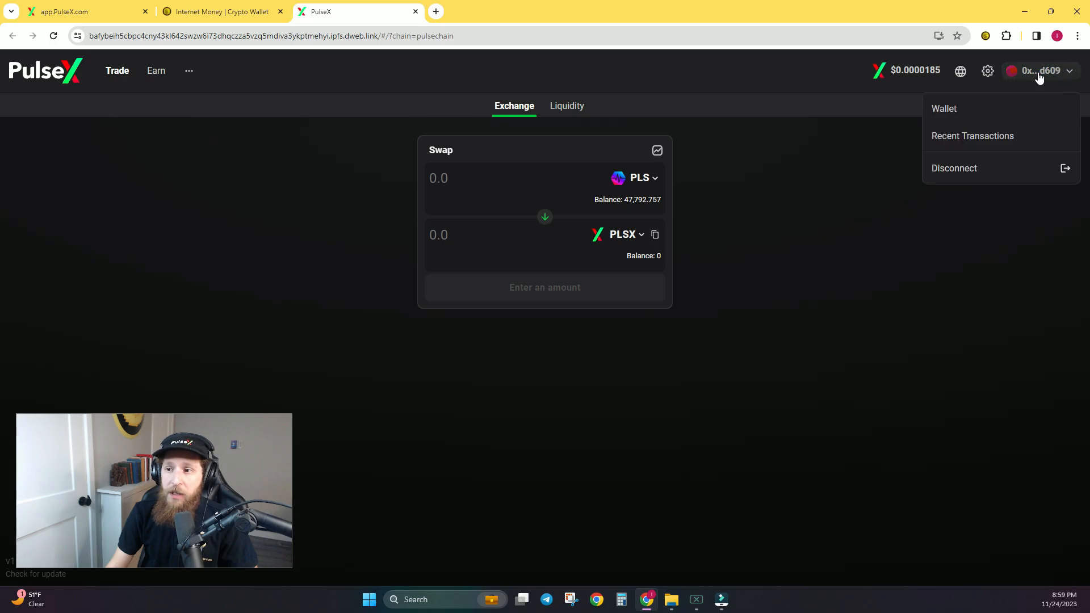
pyautogui.click(311, 57)
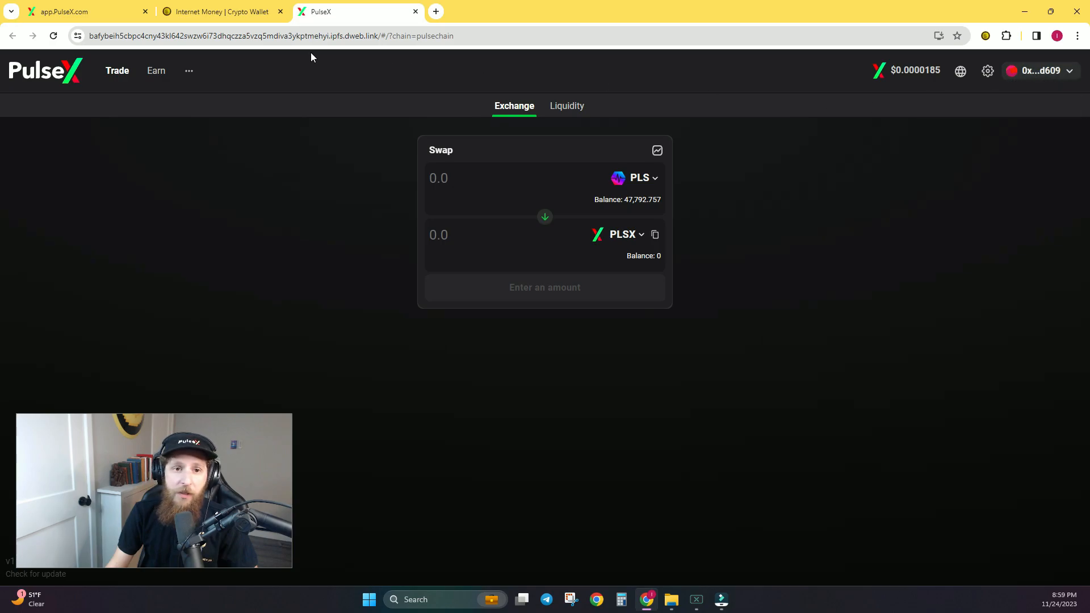
pyautogui.click(219, 12)
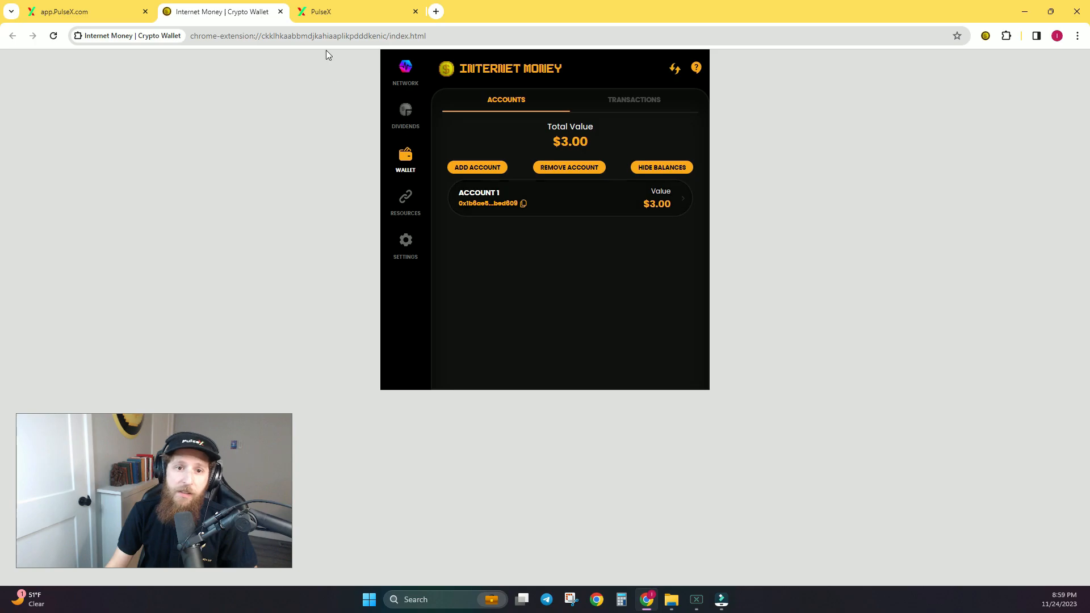
# Check PulseX once more and settle on the Internet Money wallet showing Account 1.
pyautogui.click(354, 11)
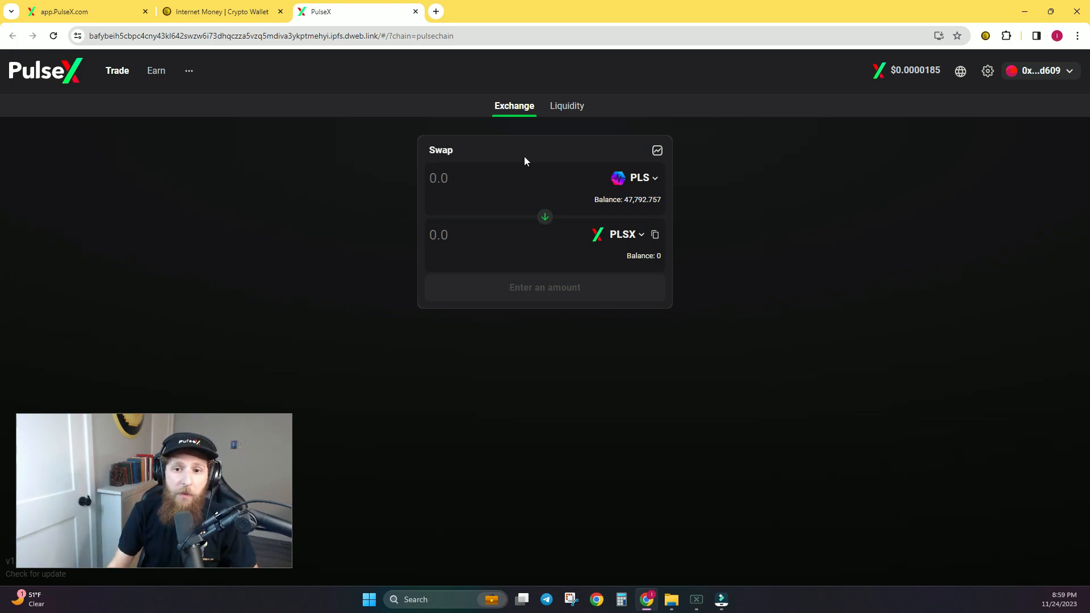
pyautogui.click(513, 106)
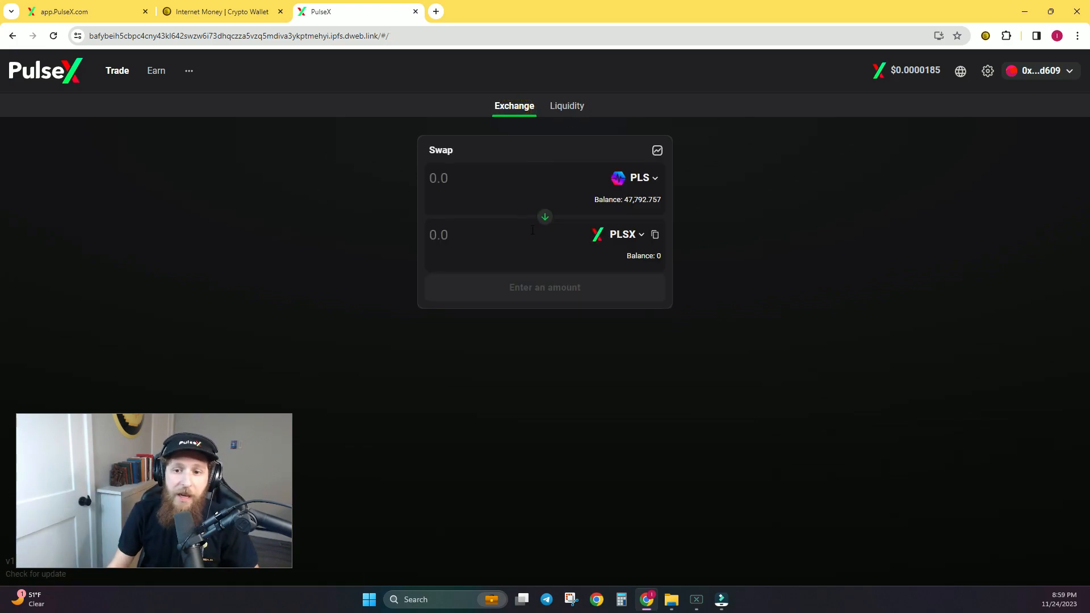
pyautogui.moveTo(944, 349)
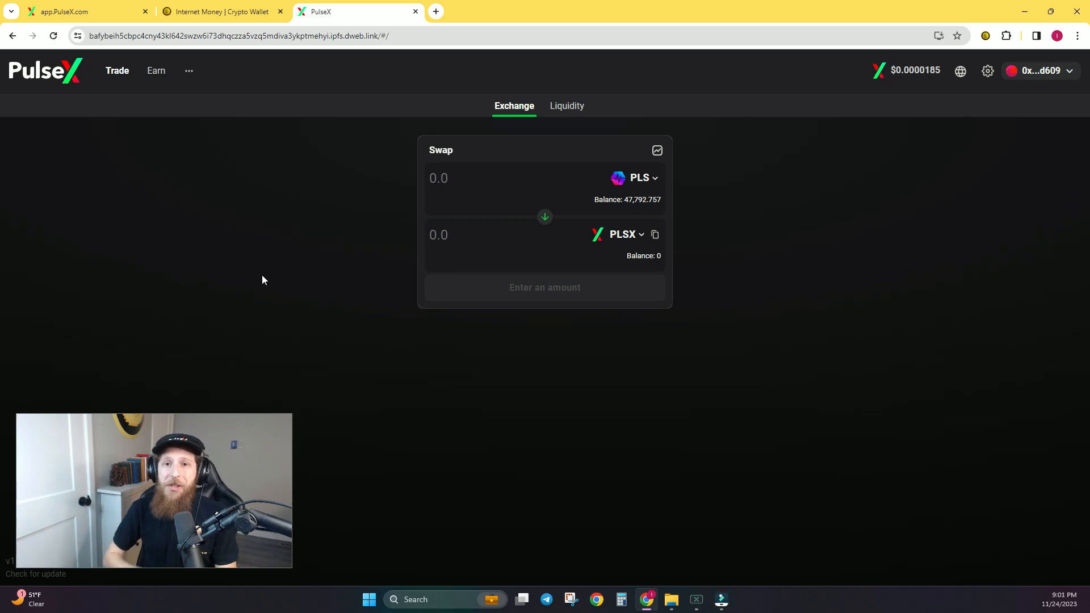
pyautogui.click(220, 12)
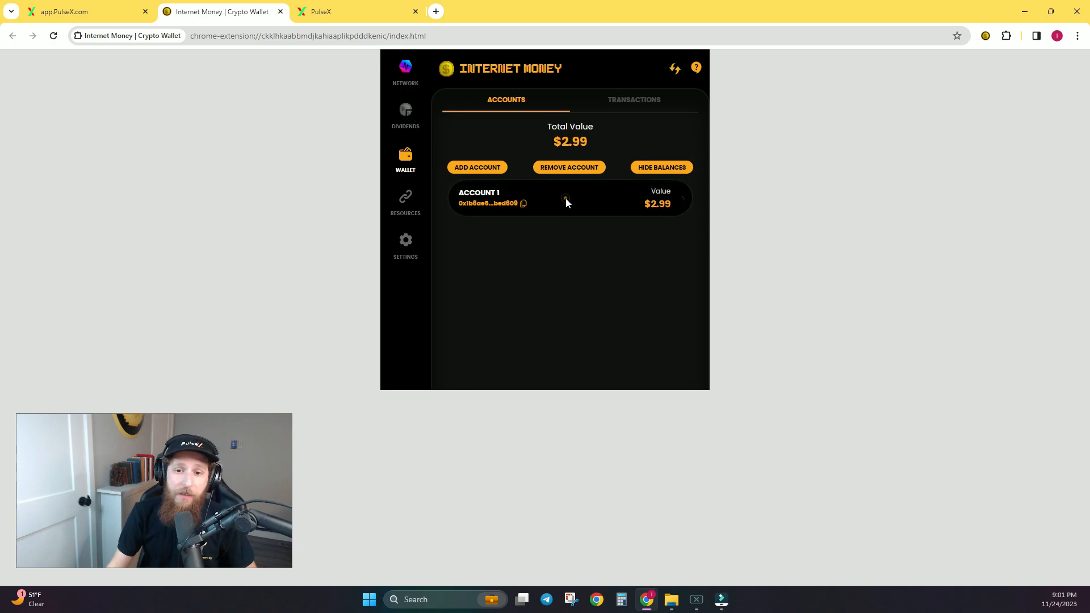
# From Account 1, request PLS to PLSX swap quotes and scroll the quote list.
pyautogui.click(569, 198)
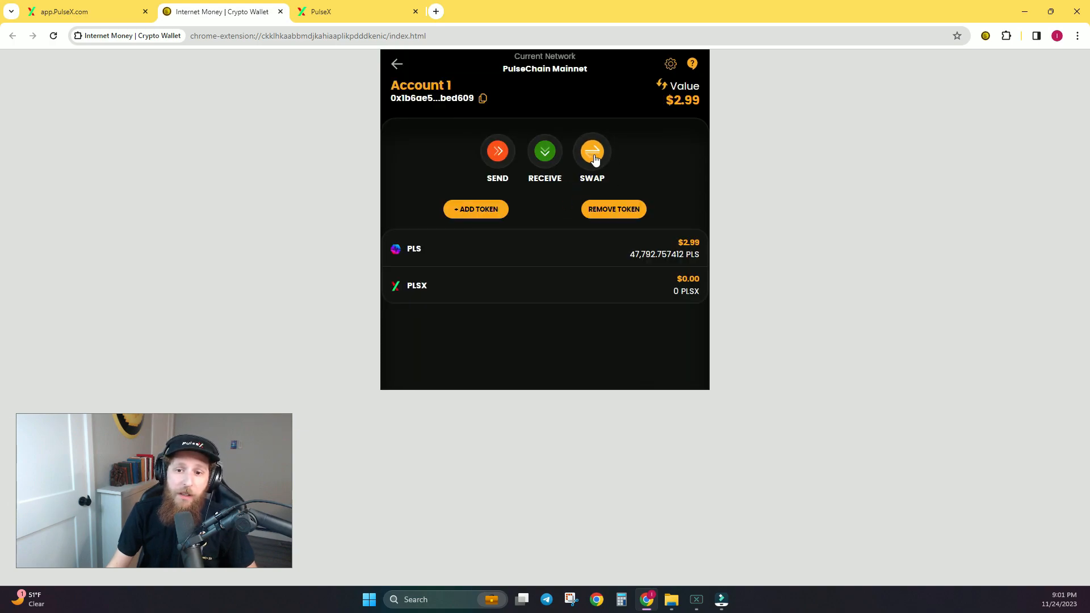
pyautogui.click(592, 151)
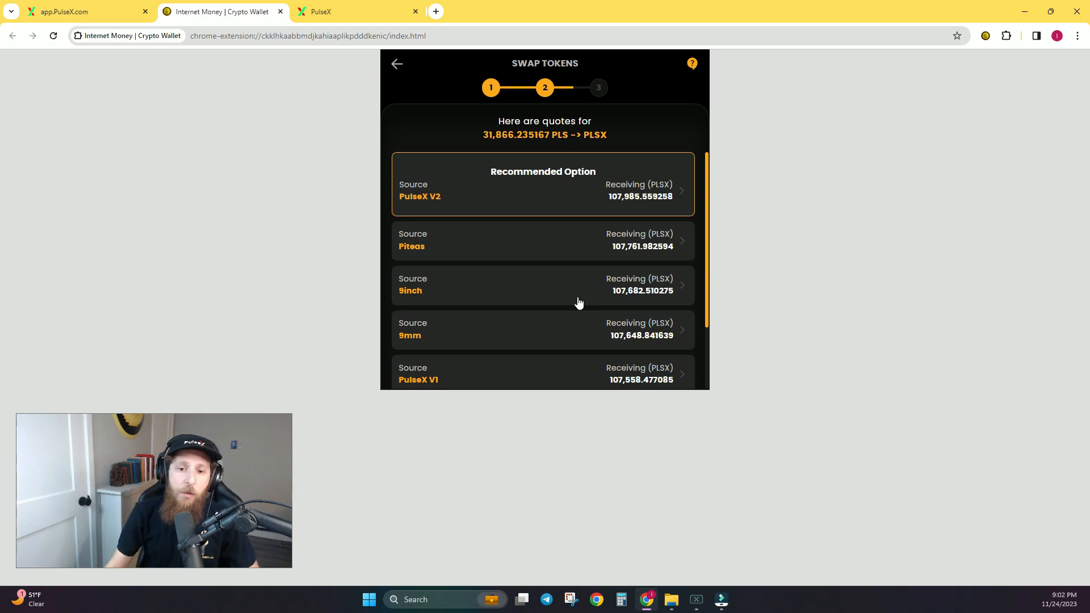
pyautogui.scroll(-3)
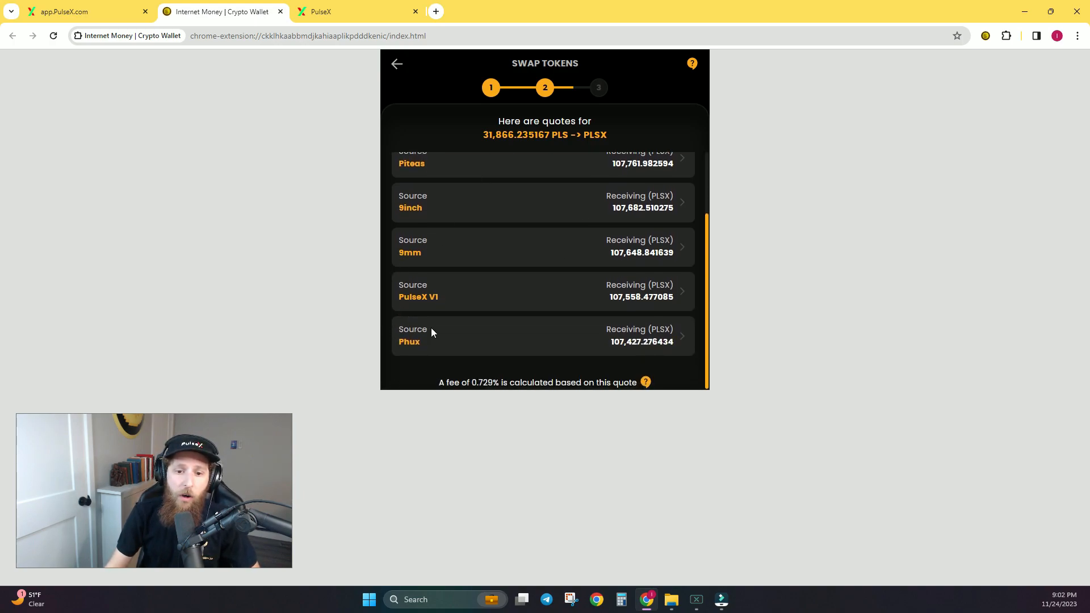